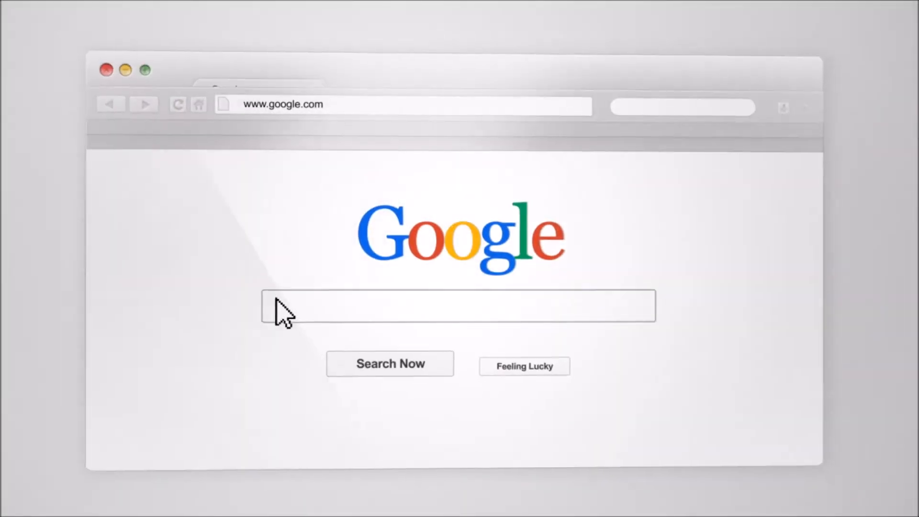
# - Search Google for RecruitingTools.com "Top Reviews" (Tools OR Technology) "Industry Leading" Tutorials
pyautogui.write('RecruitingTools.com "Top Reviews" (Tools OR Technology) "Industry Leading" Tutorials')
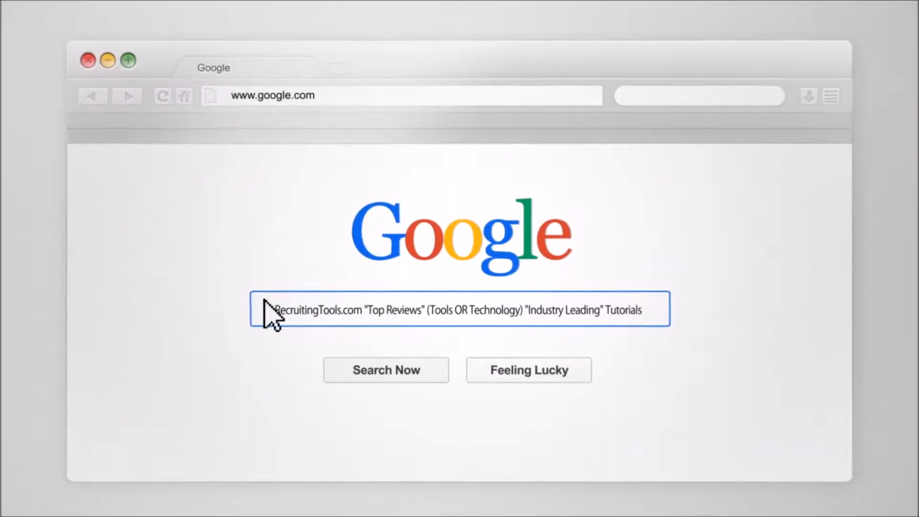
pyautogui.click(386, 371)
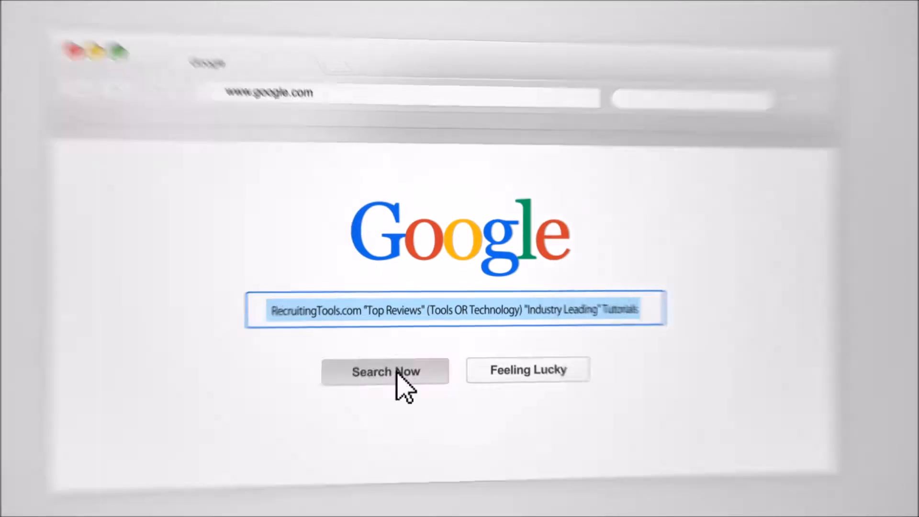
pyautogui.click(385, 371)
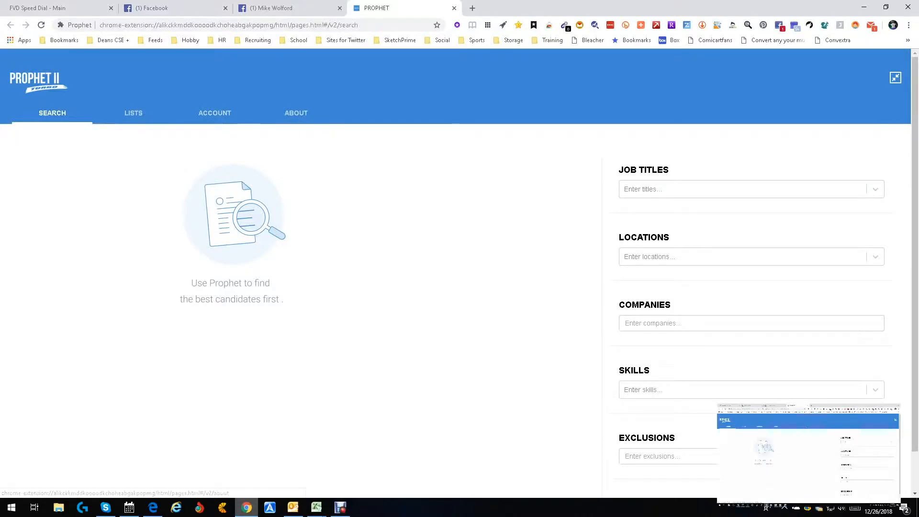
# - Add Developer as the job title and Seattle, WA, United States as the location
pyautogui.click(744, 189)
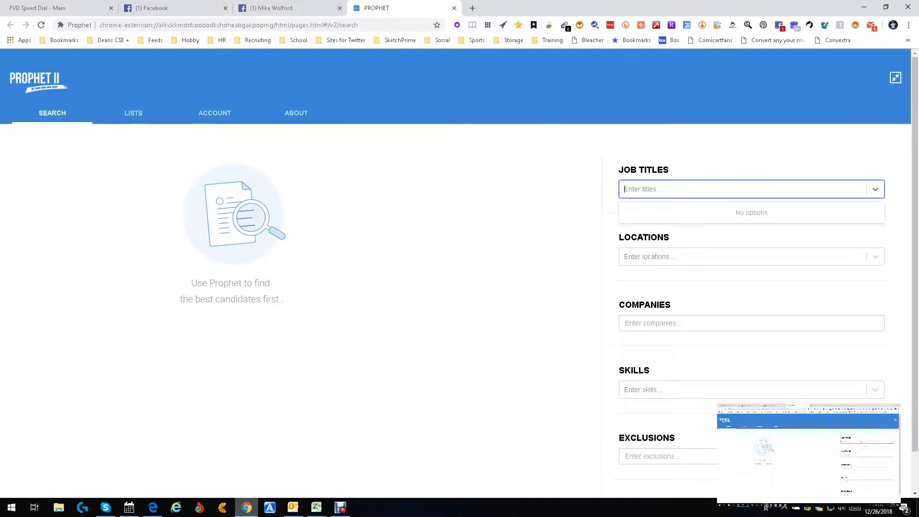
pyautogui.write('D')
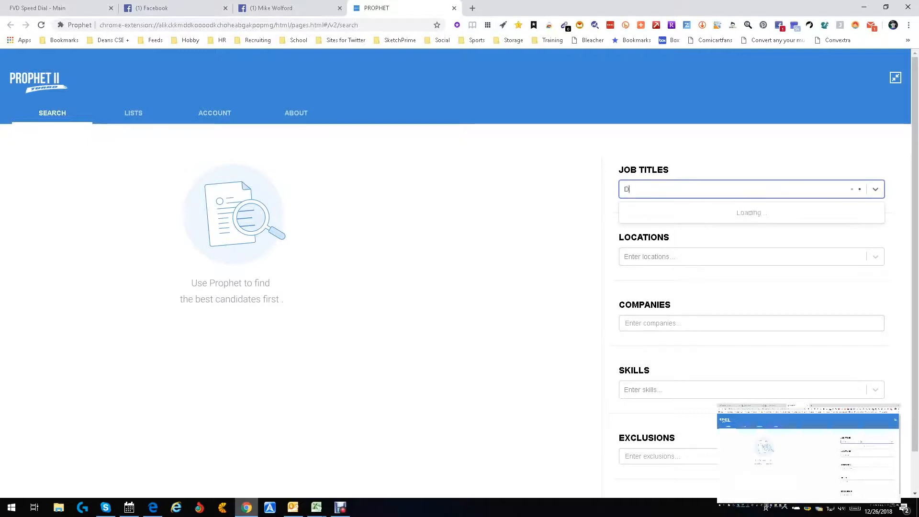
pyautogui.write('eveloper')
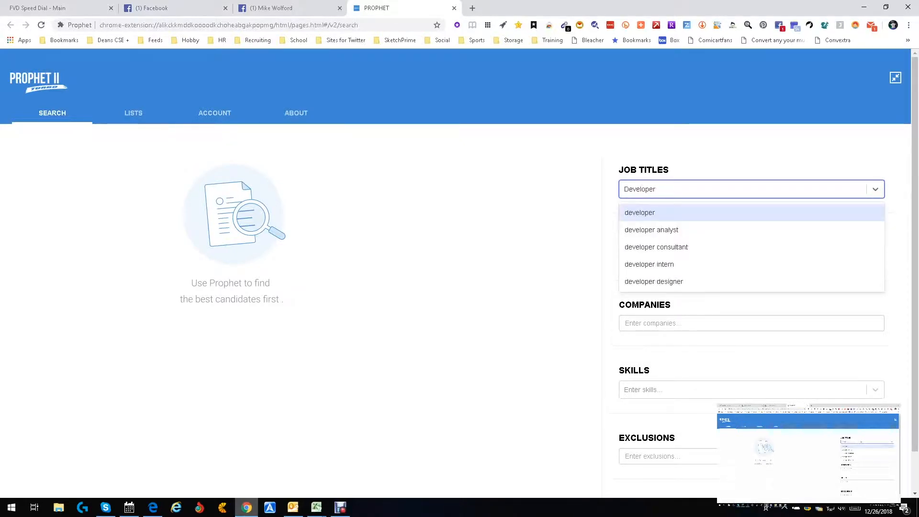
pyautogui.click(639, 212)
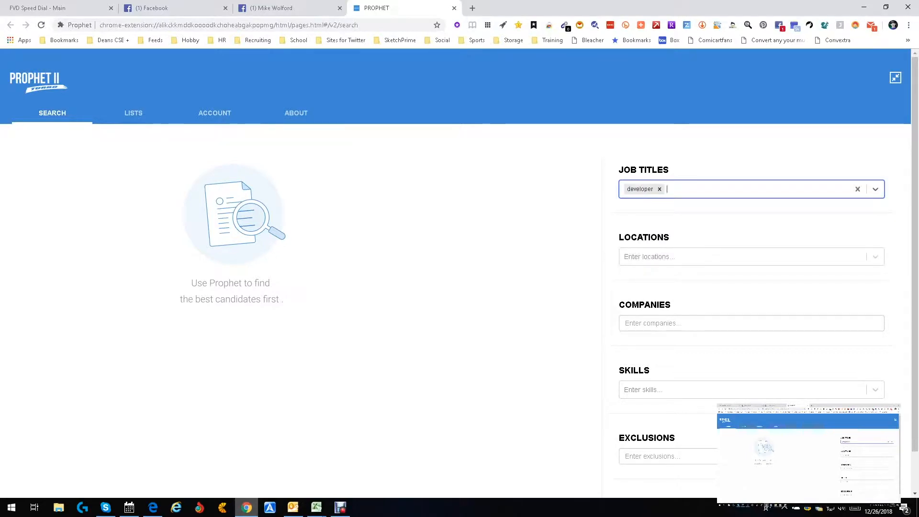
pyautogui.write('Seattle')
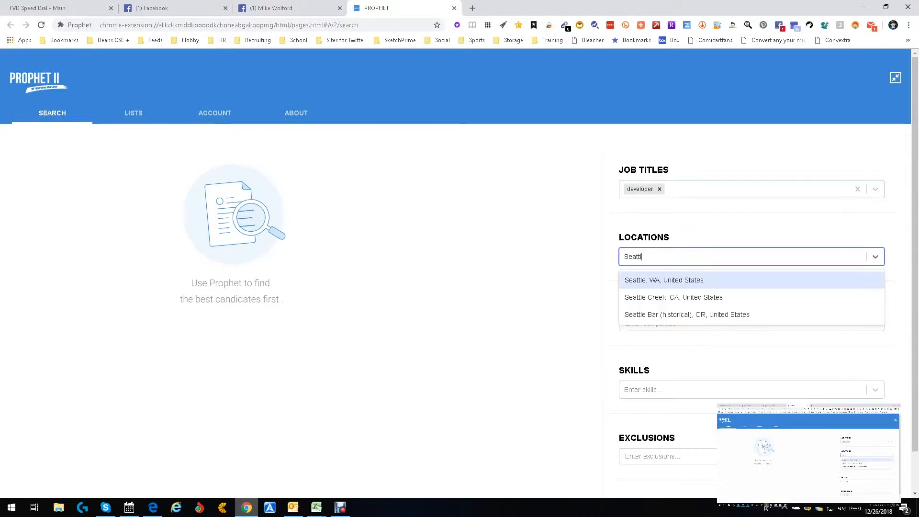
pyautogui.click(663, 280)
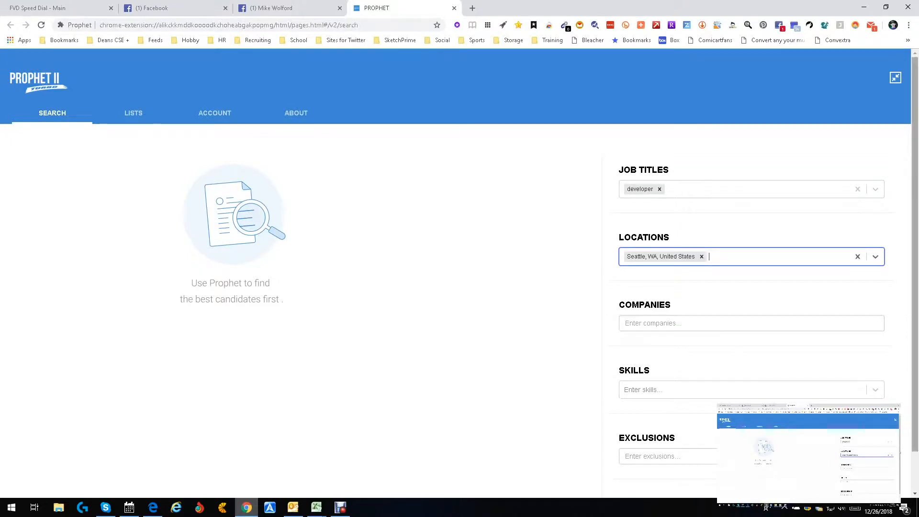
# - Add java and hadoop as required skills and enter C# as an exclusion
pyautogui.scroll(-3)
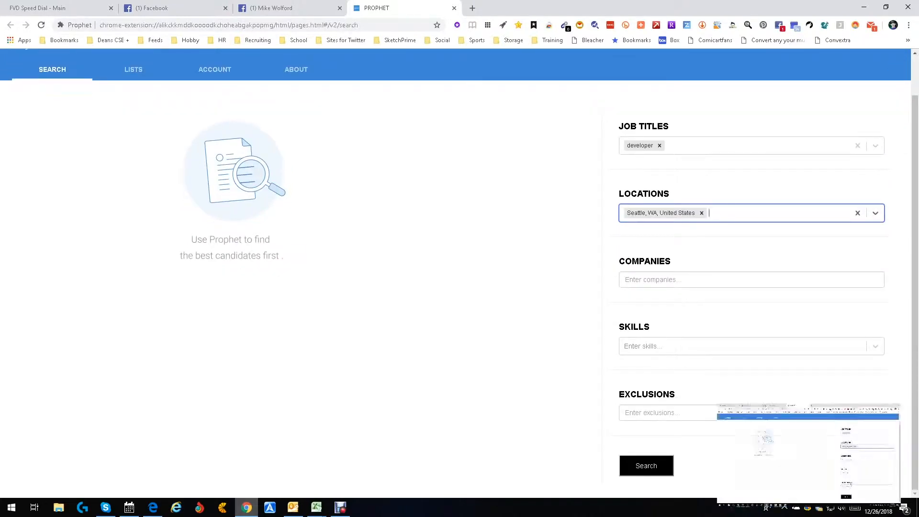
pyautogui.write('Java')
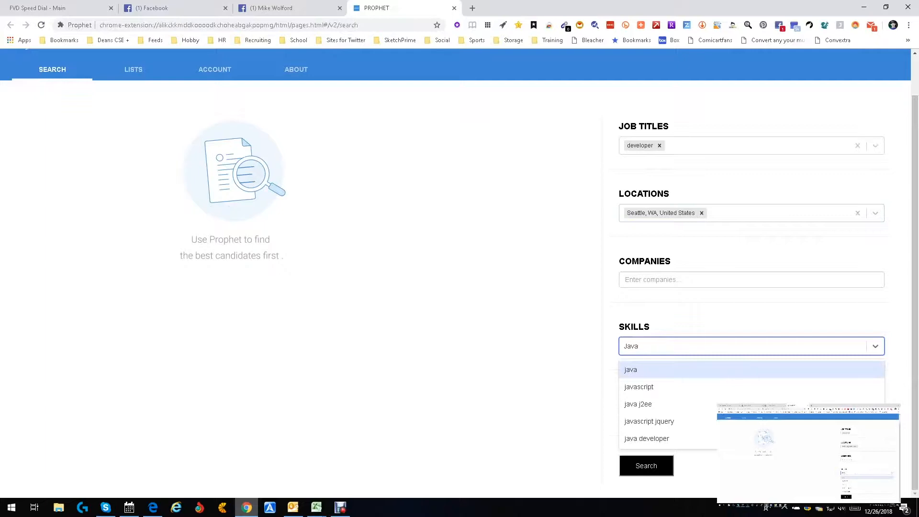
pyautogui.click(631, 369)
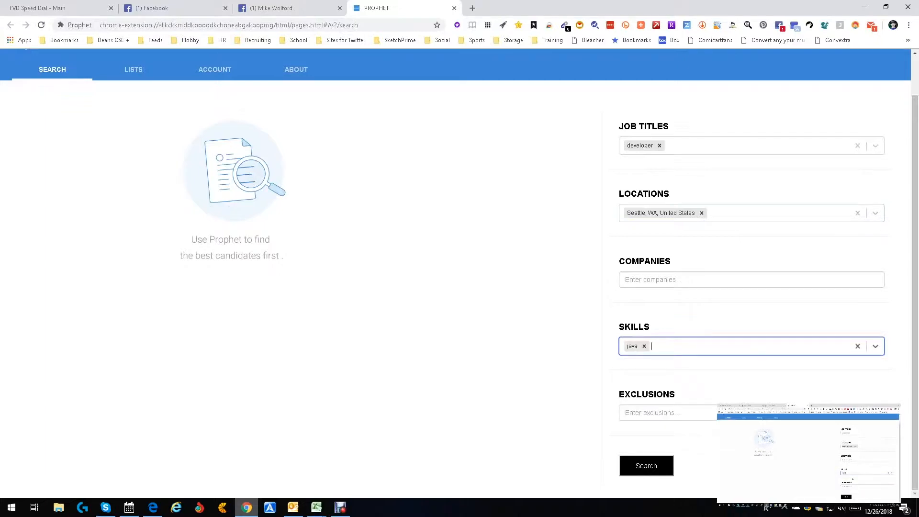
pyautogui.write('Hadoop')
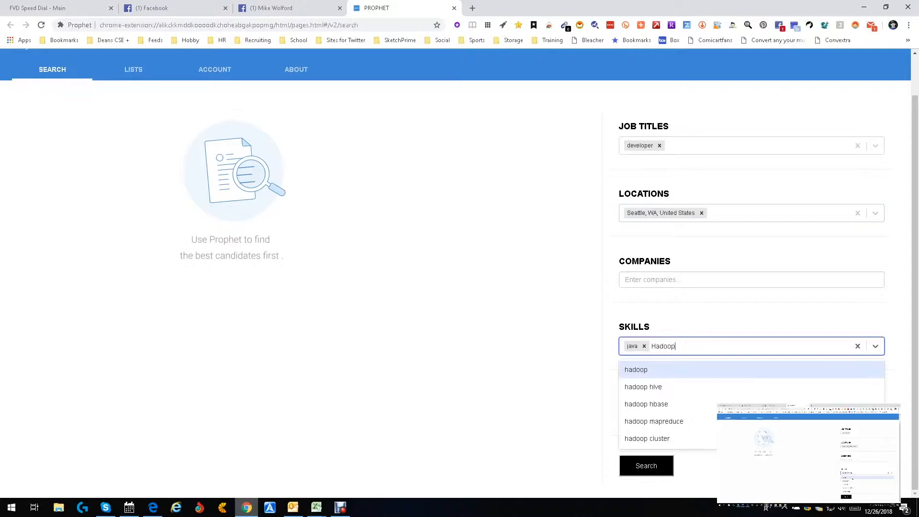
pyautogui.click(636, 369)
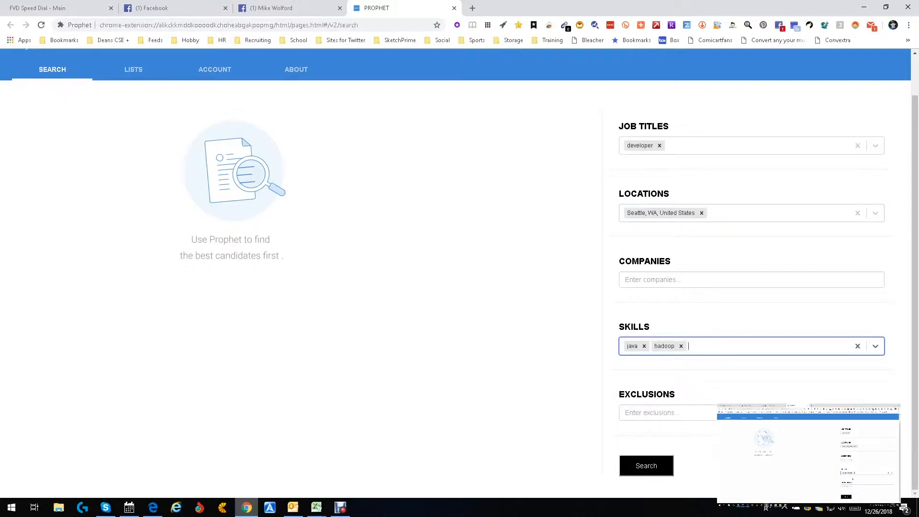
pyautogui.write('C')
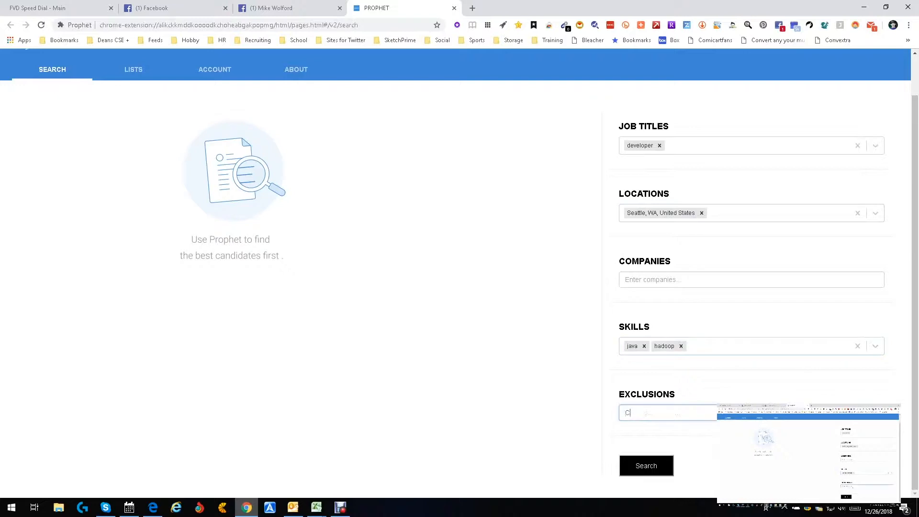
pyautogui.write('#')
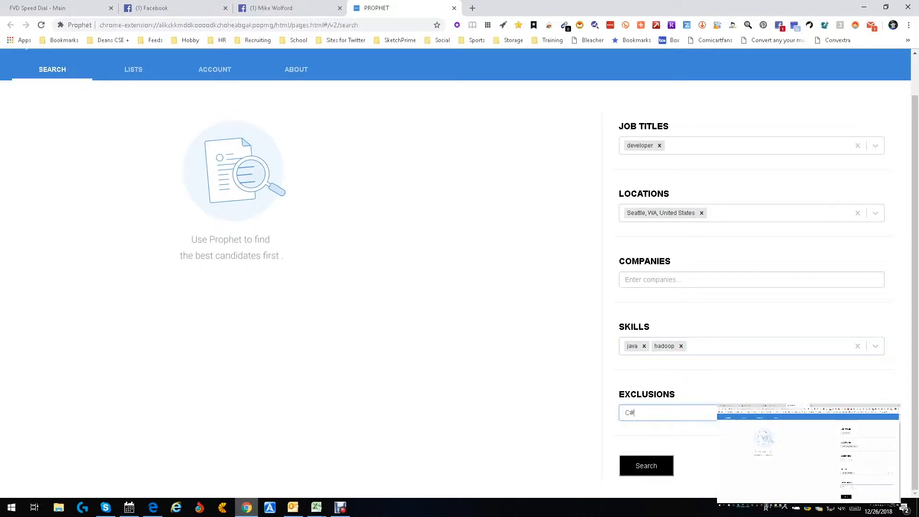
pyautogui.press('Backspace')
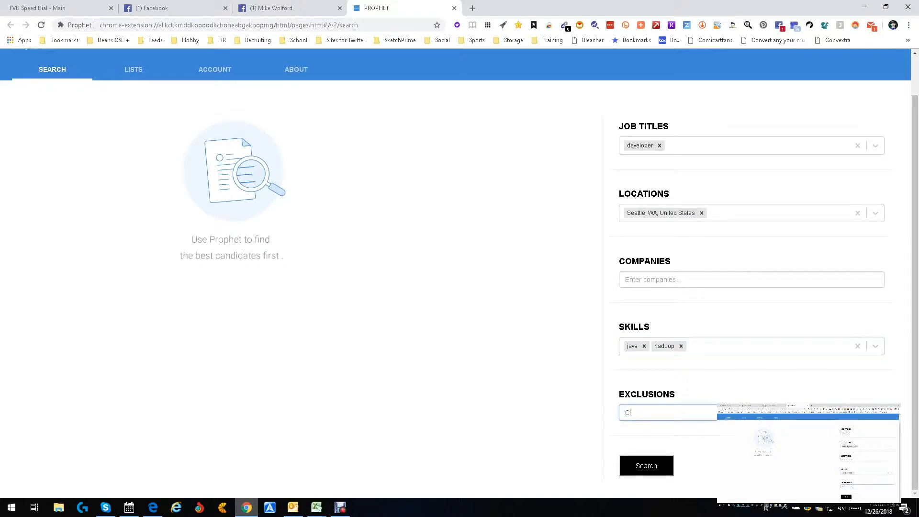
pyautogui.write('#')
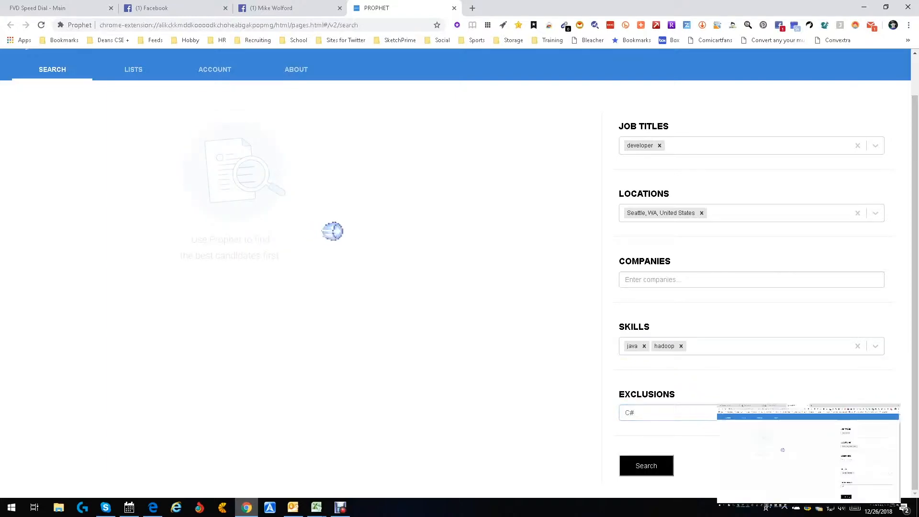
# - Run the candidate search and reveal the first candidate's contact info using a credit
pyautogui.click(645, 465)
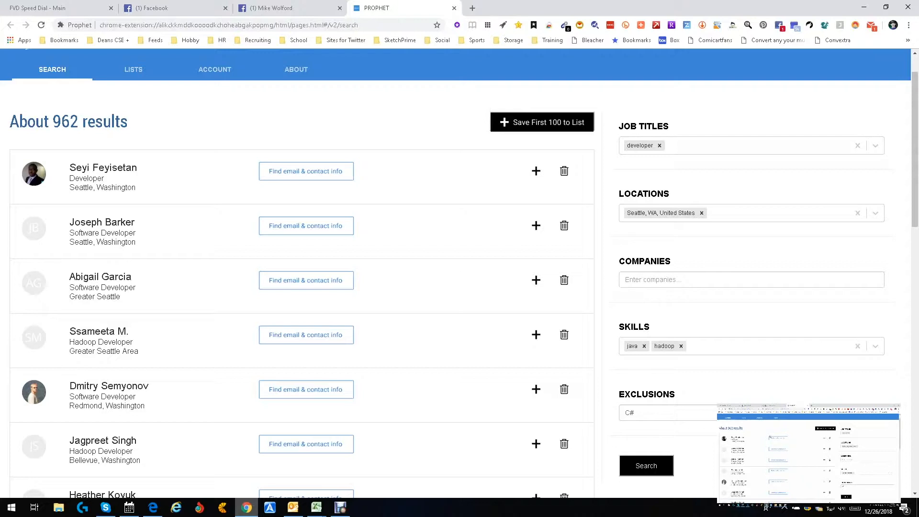
pyautogui.click(306, 171)
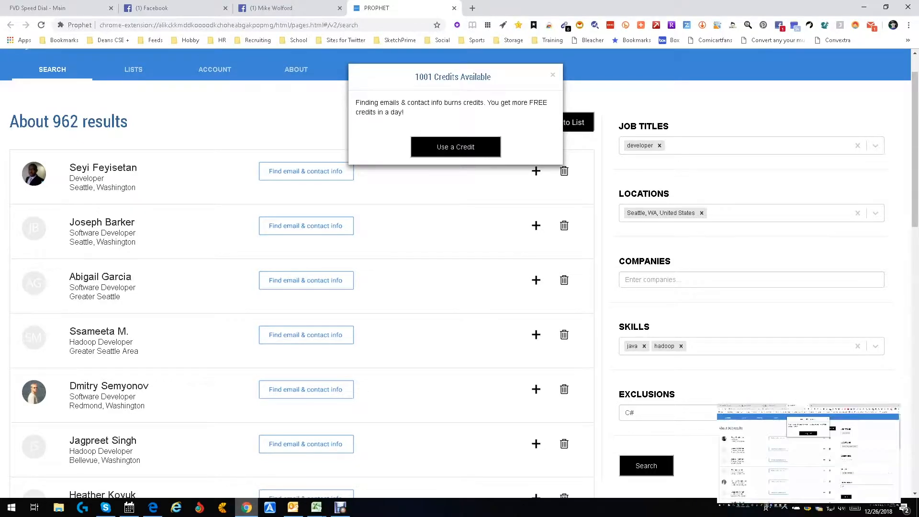
pyautogui.click(455, 146)
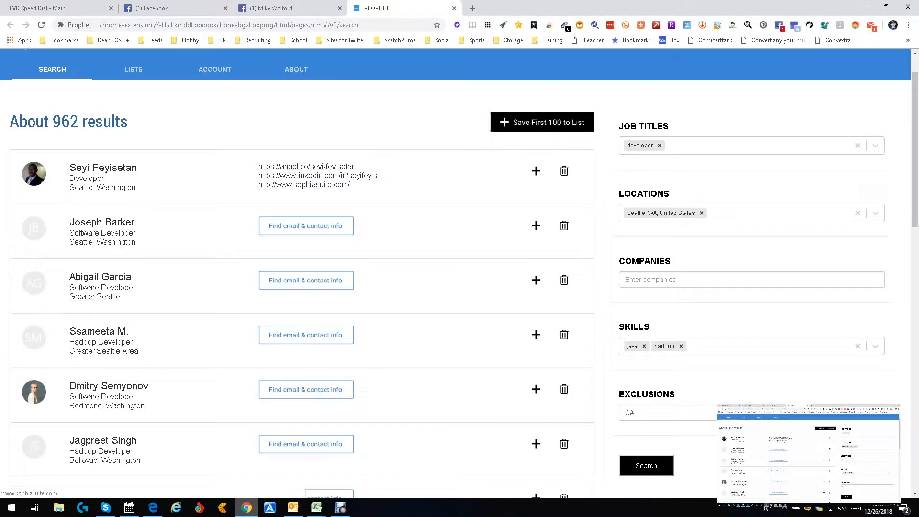
pyautogui.moveTo(321, 175)
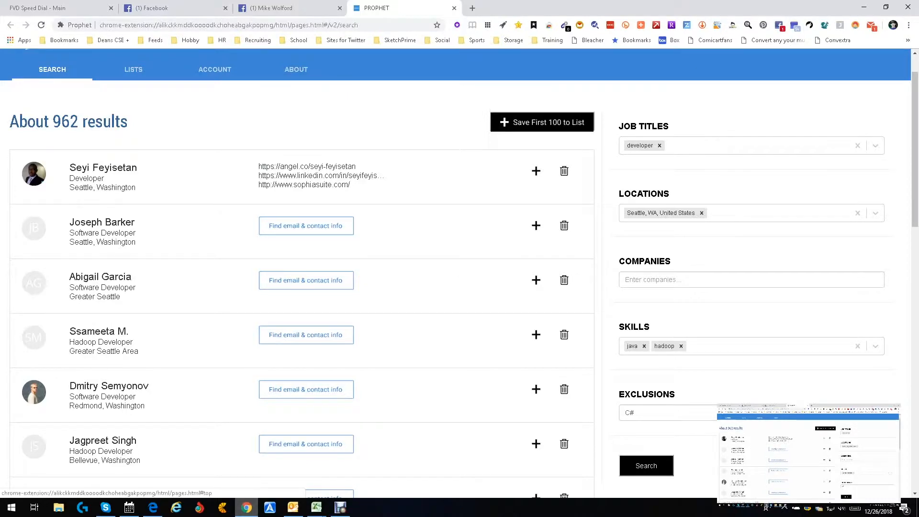
pyautogui.click(306, 225)
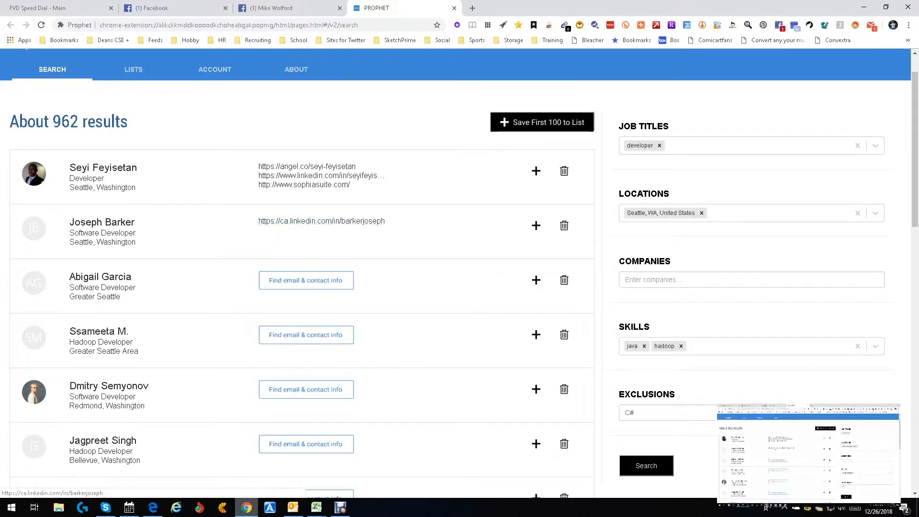
pyautogui.click(305, 280)
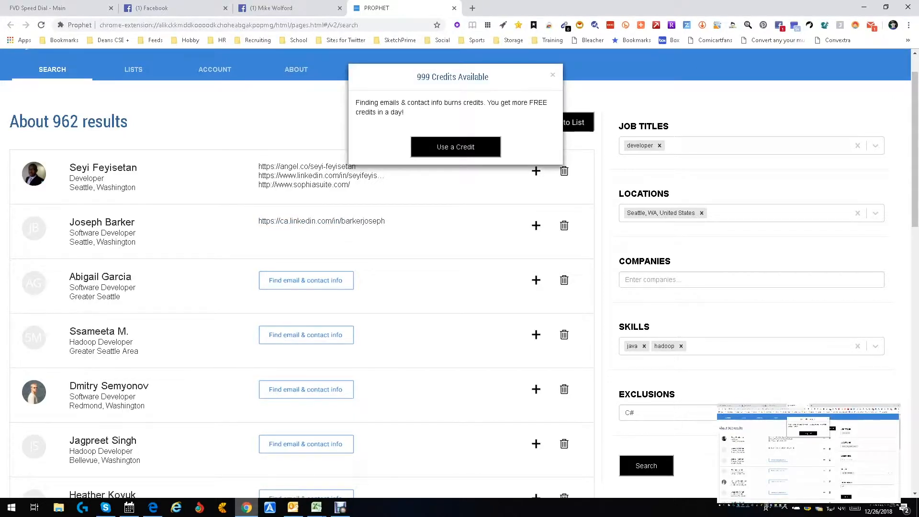
pyautogui.click(455, 146)
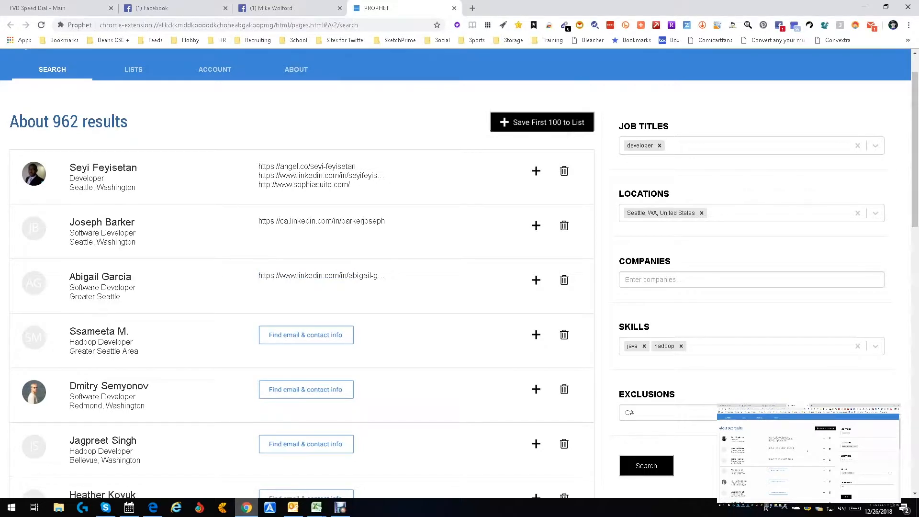
pyautogui.moveTo(324, 175)
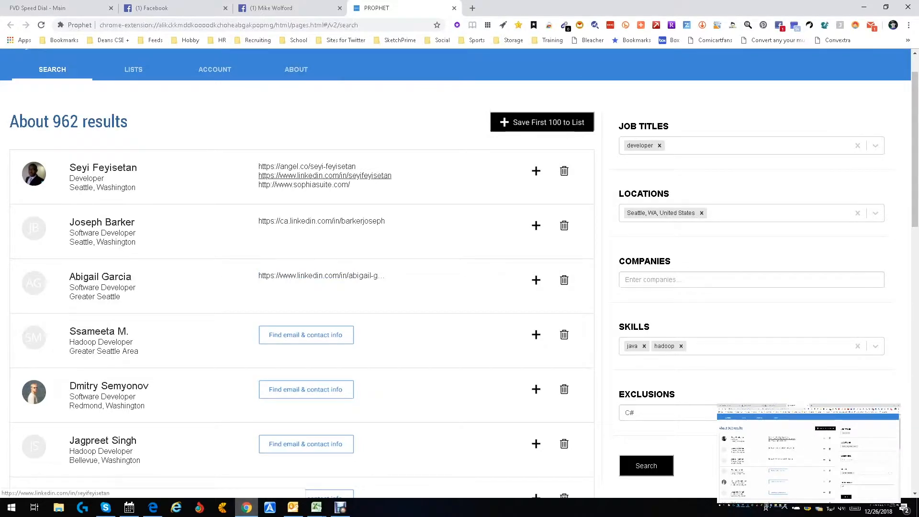
pyautogui.click(540, 122)
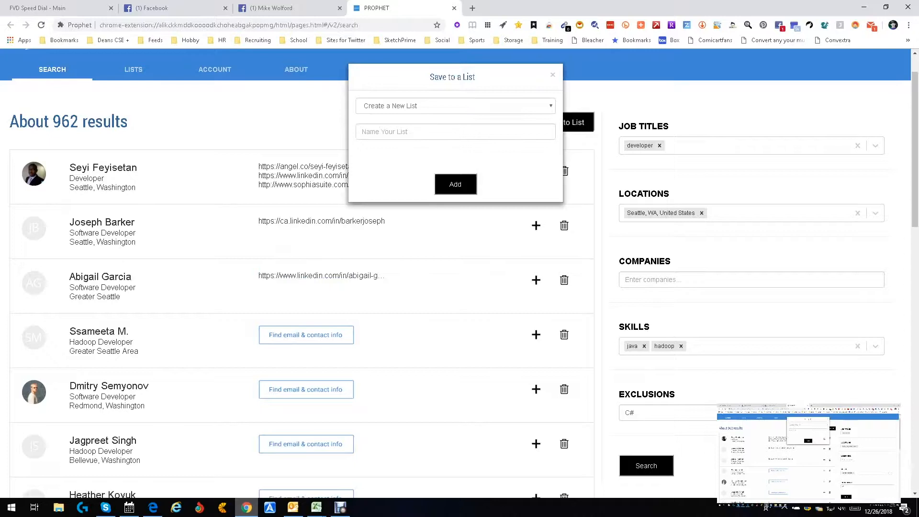
pyautogui.click(454, 105)
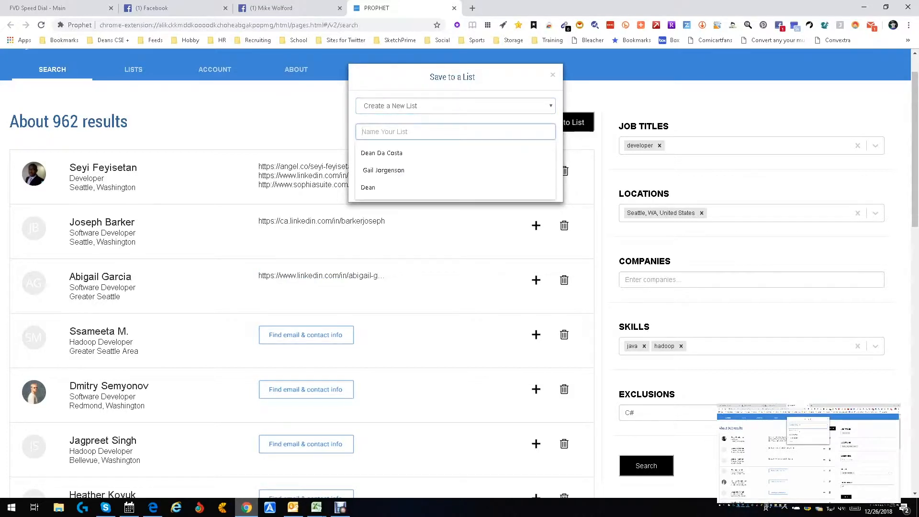
pyautogui.write('Te')
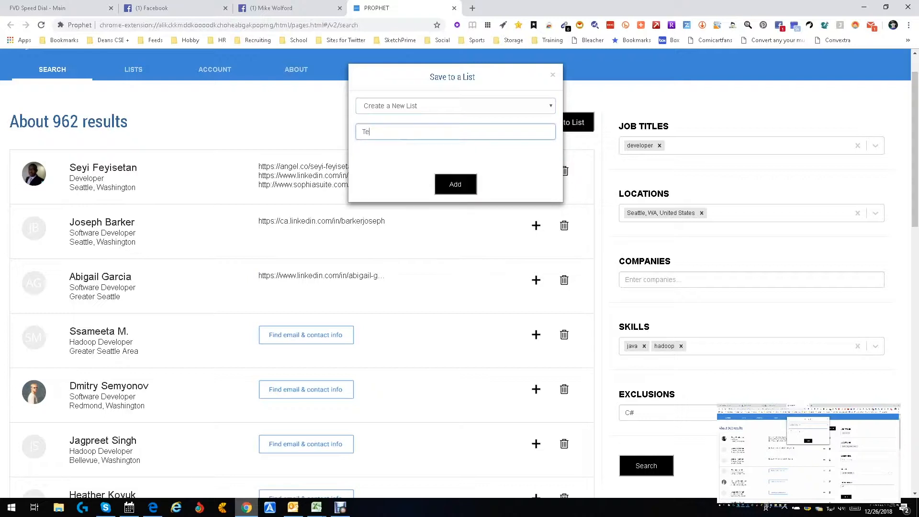
pyautogui.click(551, 75)
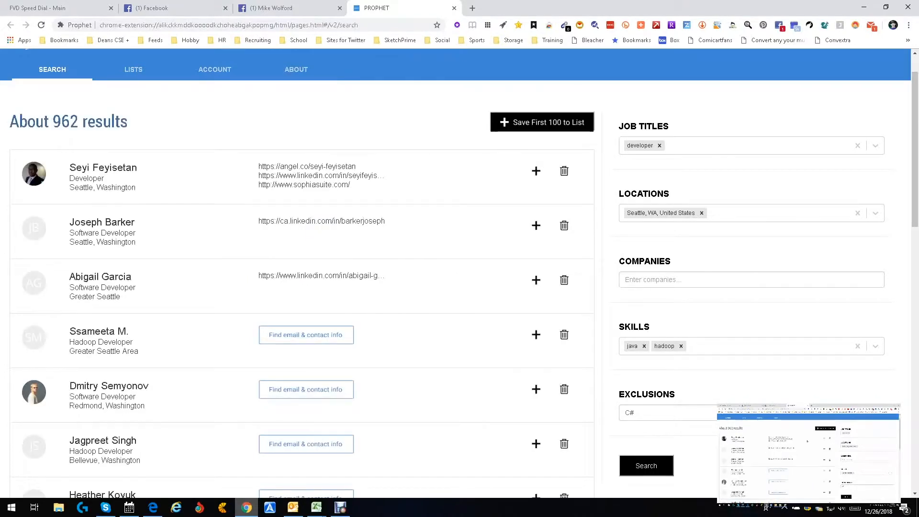
pyautogui.click(540, 122)
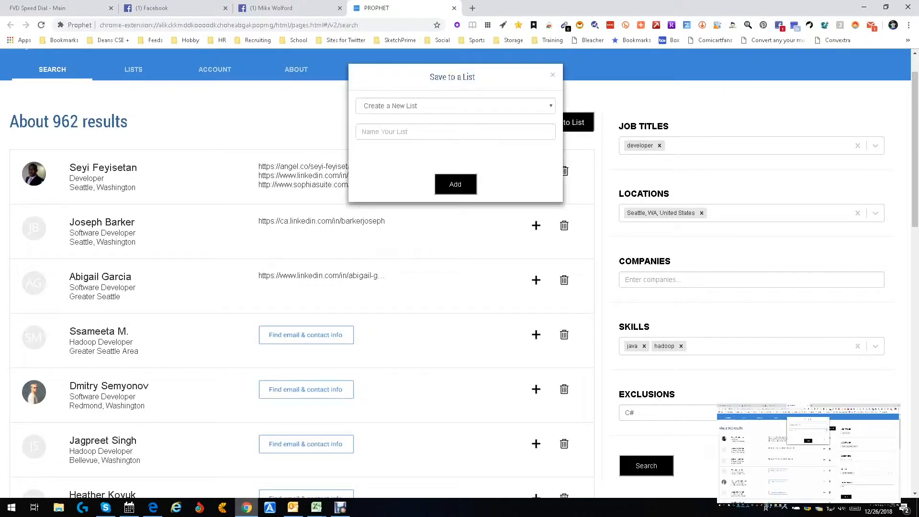
pyautogui.click(454, 105)
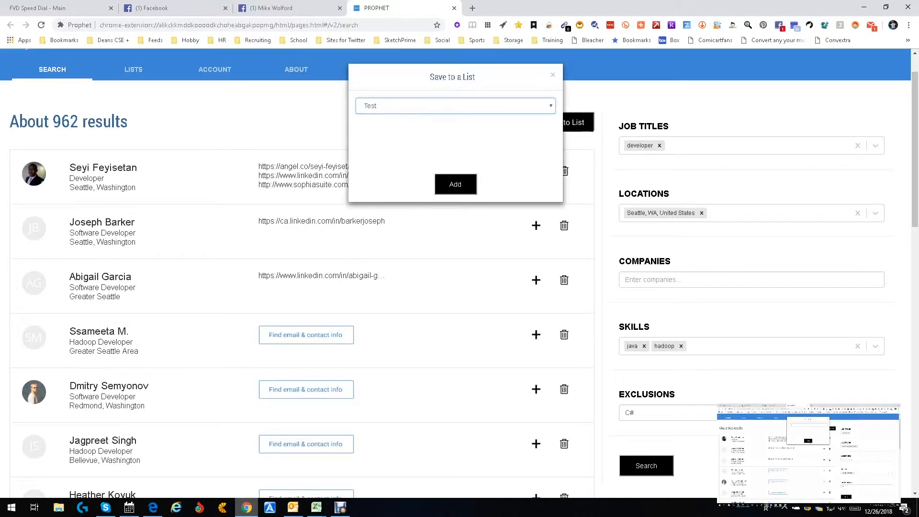
pyautogui.click(455, 184)
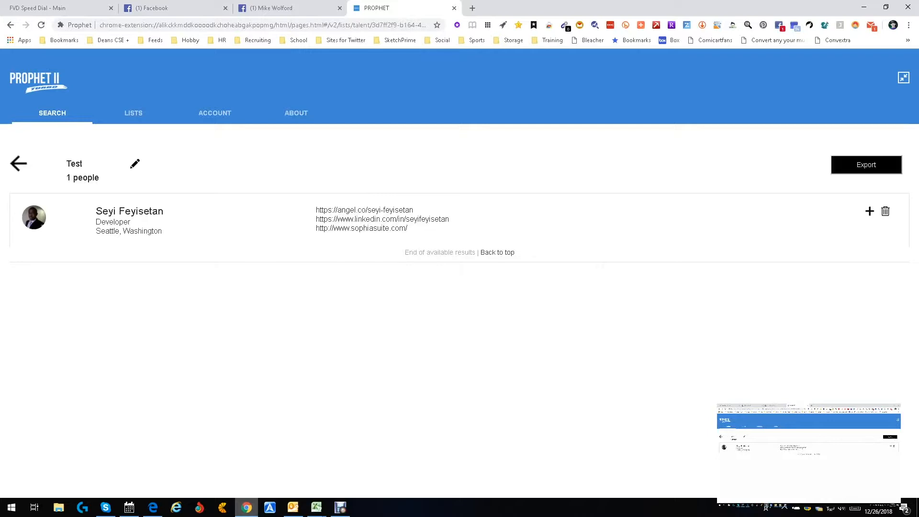
pyautogui.moveTo(361, 228)
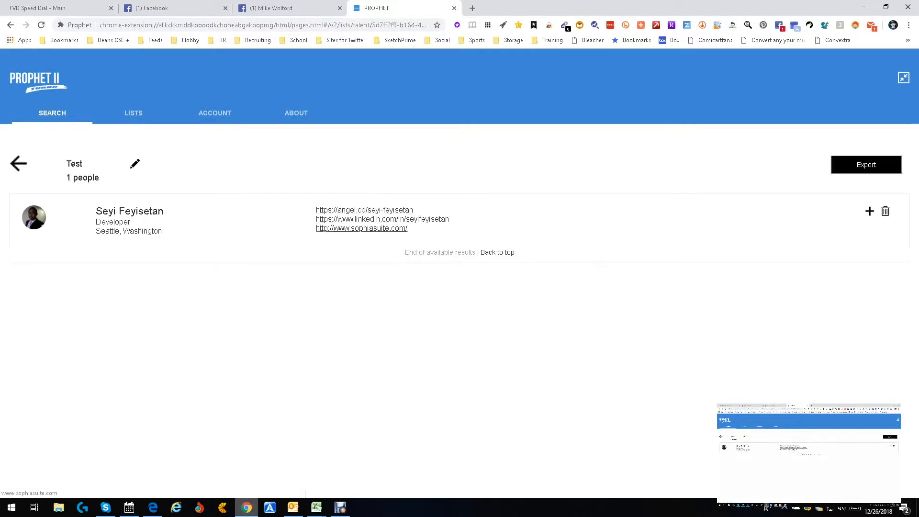
pyautogui.click(360, 228)
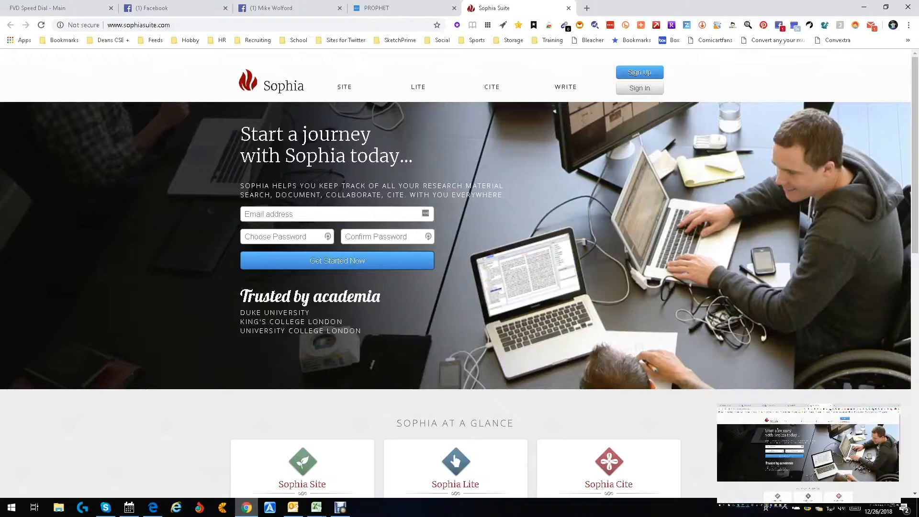
pyautogui.click(403, 8)
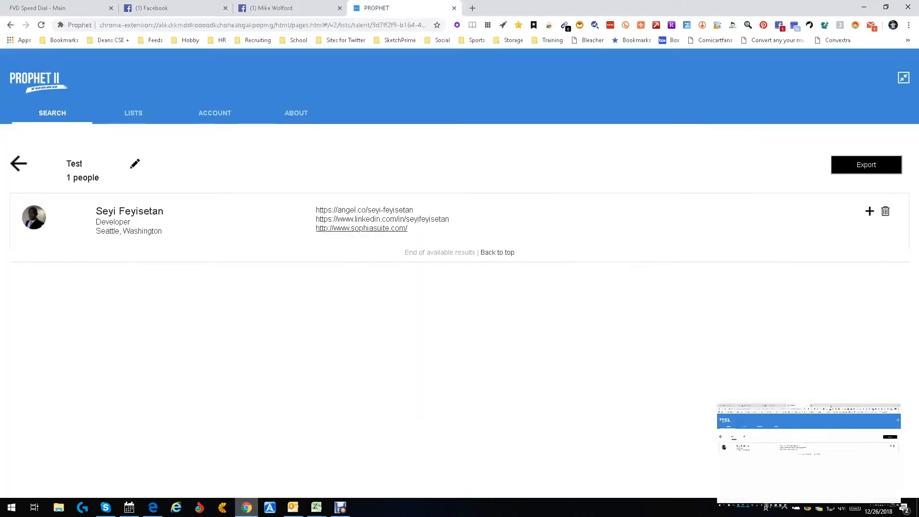
pyautogui.click(363, 210)
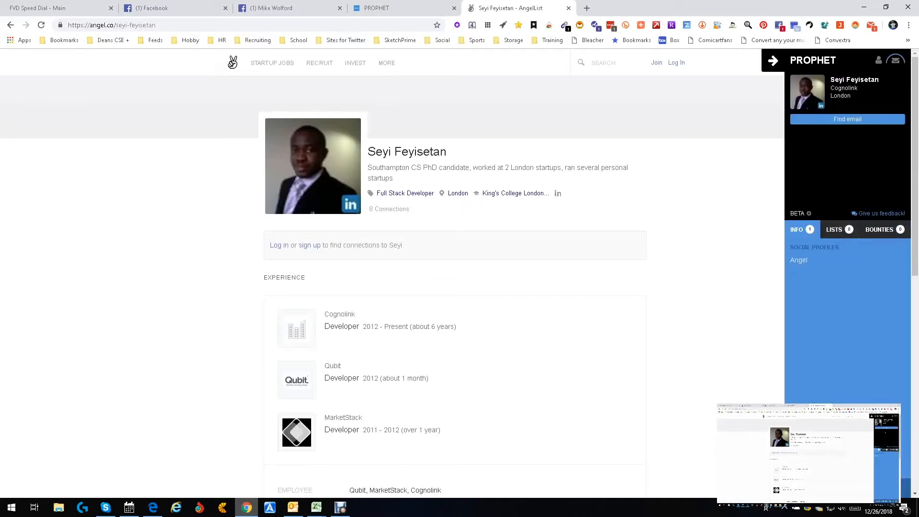
pyautogui.click(846, 119)
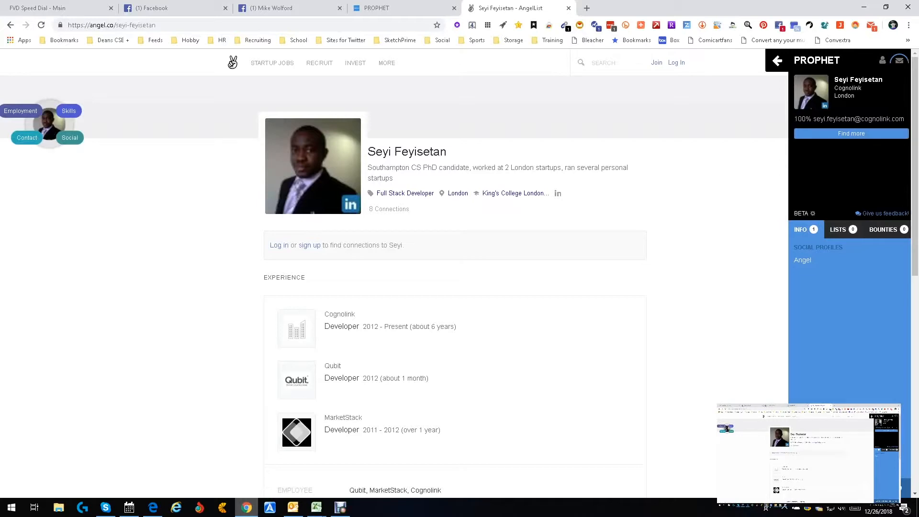
pyautogui.click(778, 61)
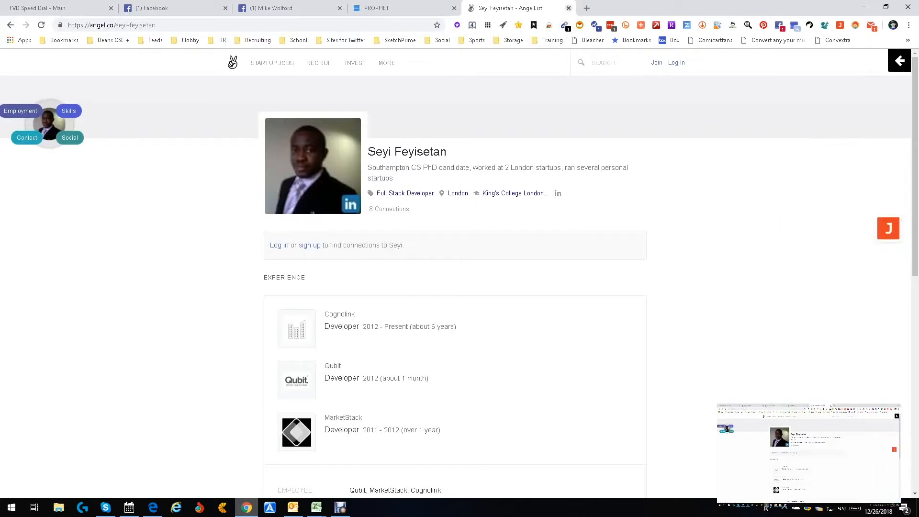
pyautogui.click(402, 7)
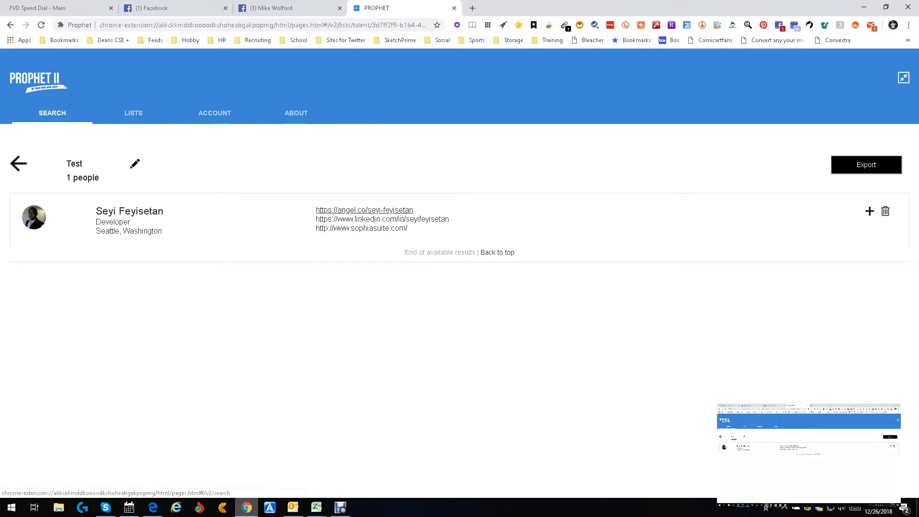
# - Browse the saved lists and search results, then view the Account page showing 996 credits
pyautogui.click(18, 162)
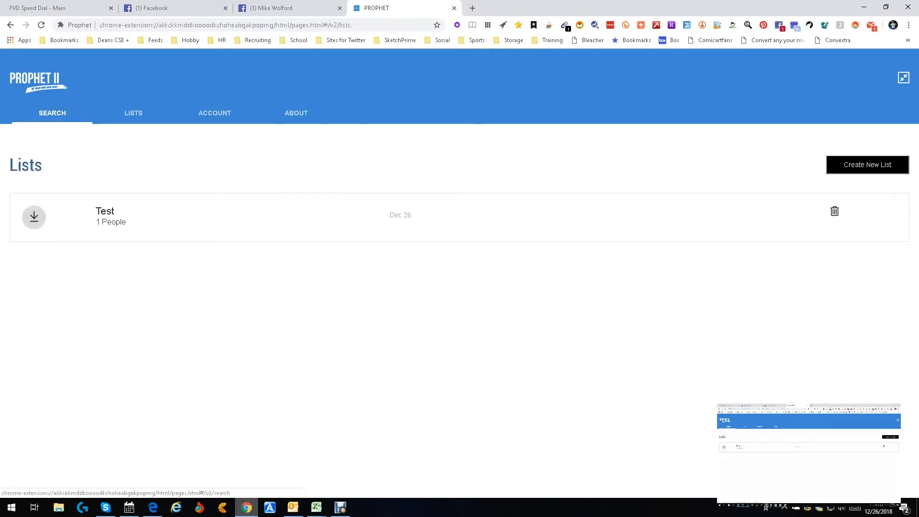
pyautogui.click(51, 113)
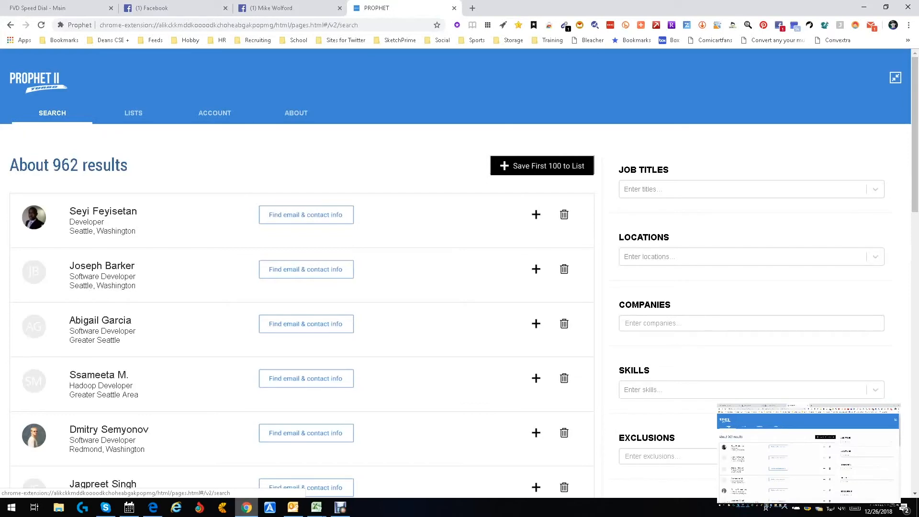
pyautogui.scroll(-3)
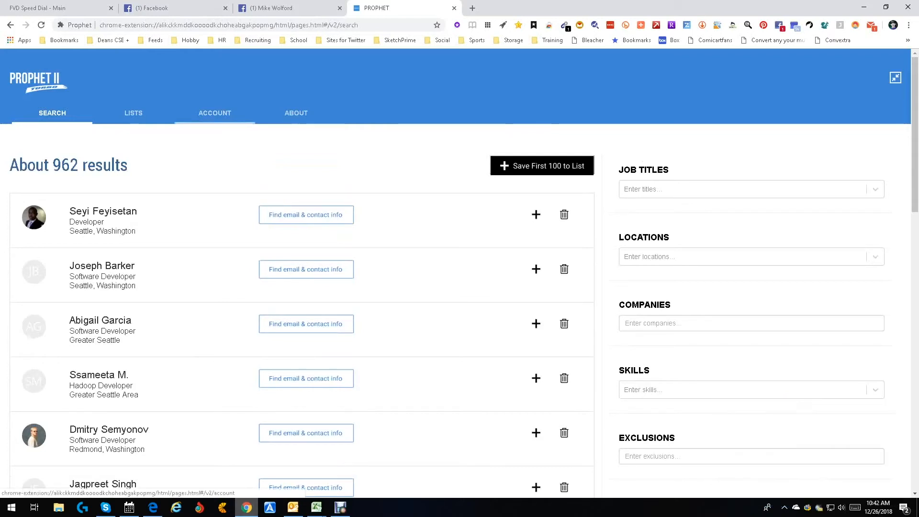
pyautogui.click(214, 113)
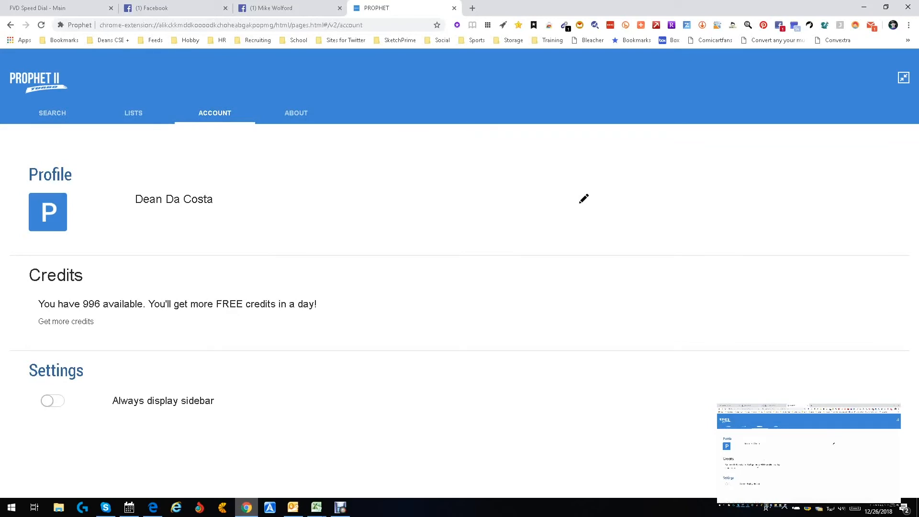